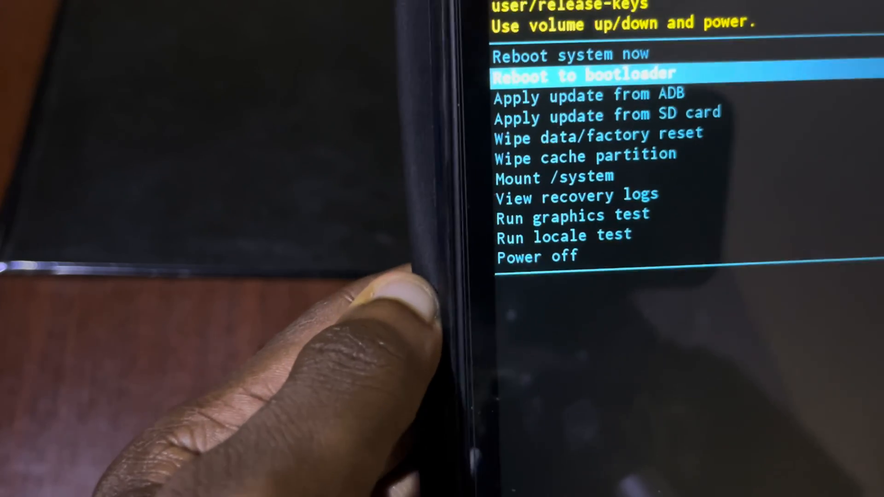
- Move down the recovery menu to 'Wipe data/factory reset' using volume down
{"action": "key", "text": "volumedown"}
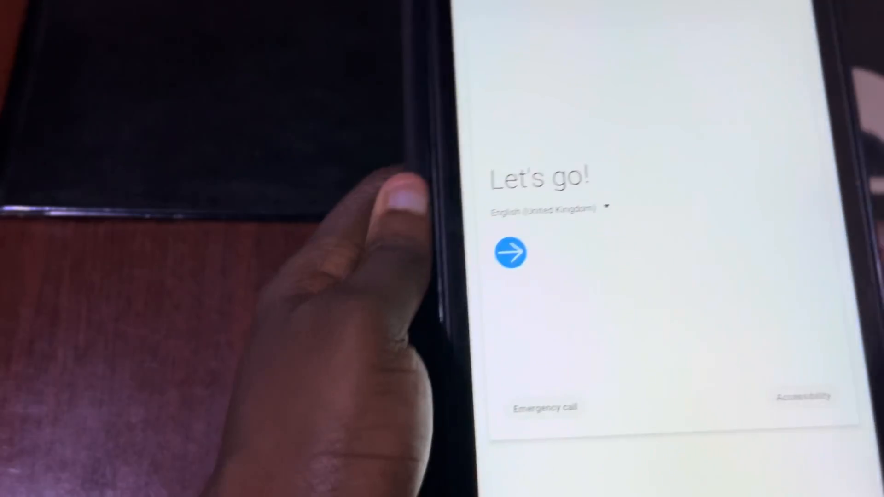
{"action": "left_click", "coordinate": [510, 252]}
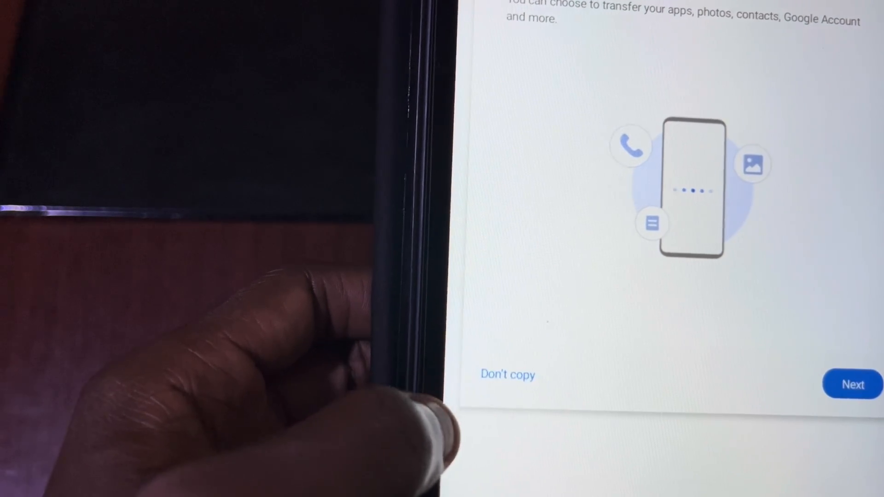
- Choose 'Don't copy' to skip transferring apps and data from another device
{"action": "left_click", "coordinate": [852, 385]}
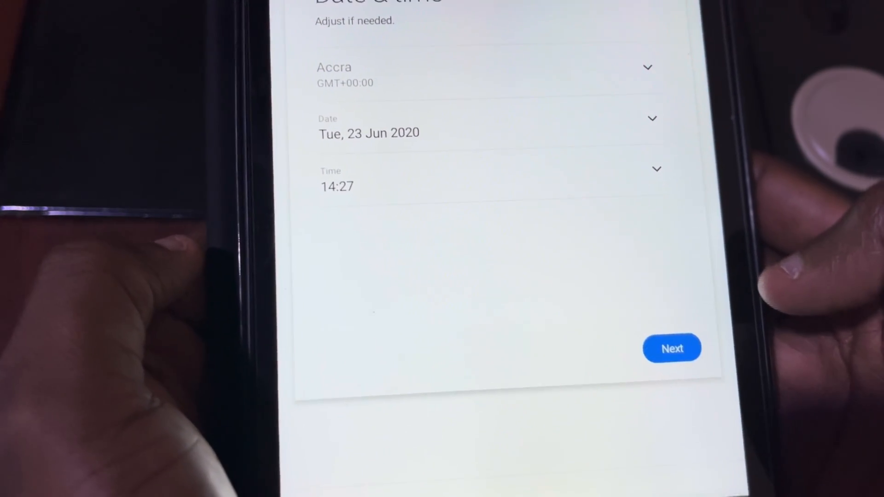
- Confirm the Accra date and time, then accept the Google Services terms
{"action": "left_click", "coordinate": [671, 348]}
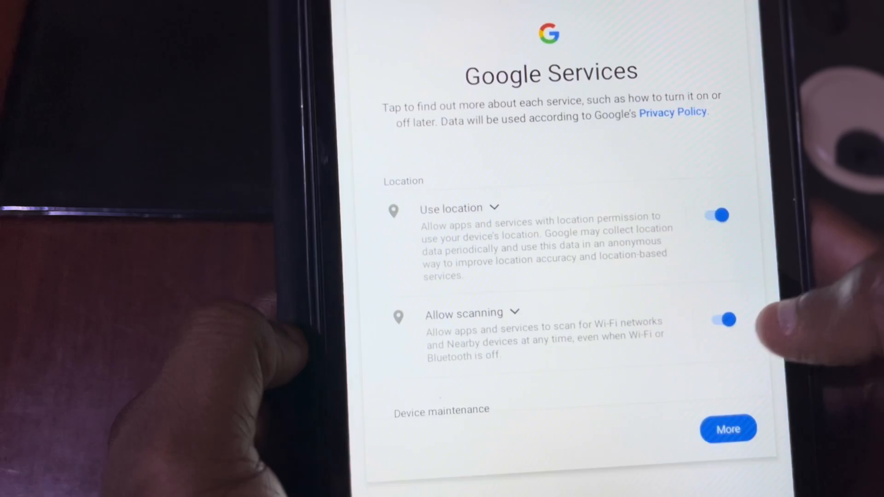
{"action": "scroll", "scroll_direction": "down", "scroll_amount": 3}
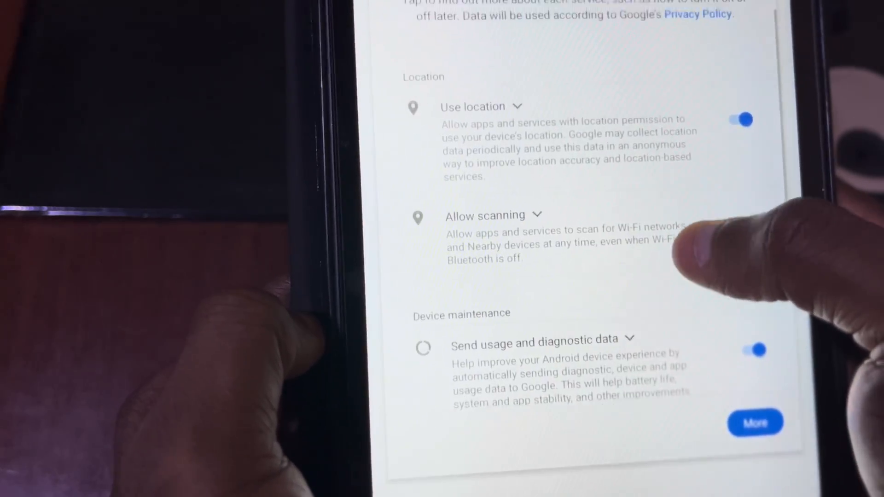
{"action": "scroll", "scroll_direction": "down", "scroll_amount": 3}
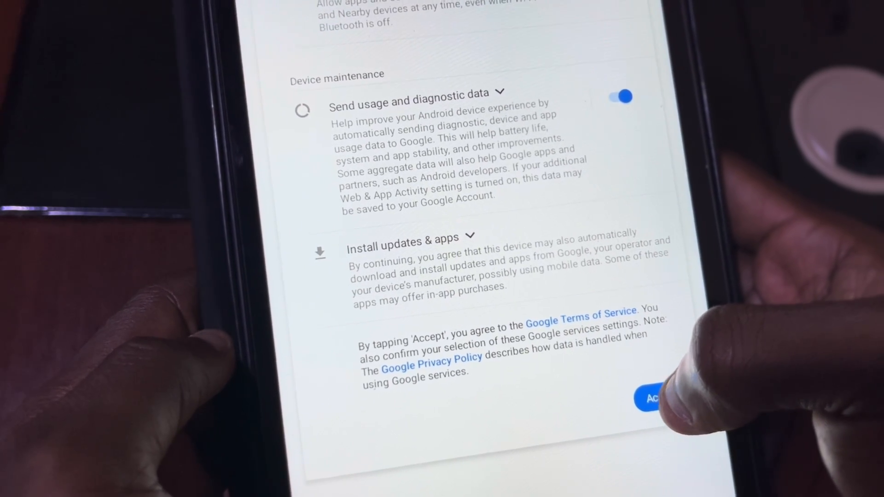
{"action": "left_click", "coordinate": [648, 397]}
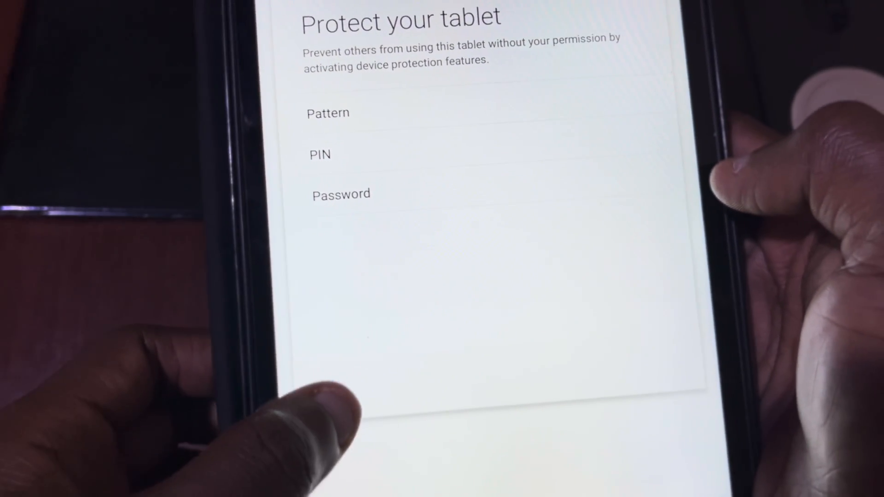
- Skip setting up a pattern, PIN or password screen lock
{"action": "left_click", "coordinate": [336, 388]}
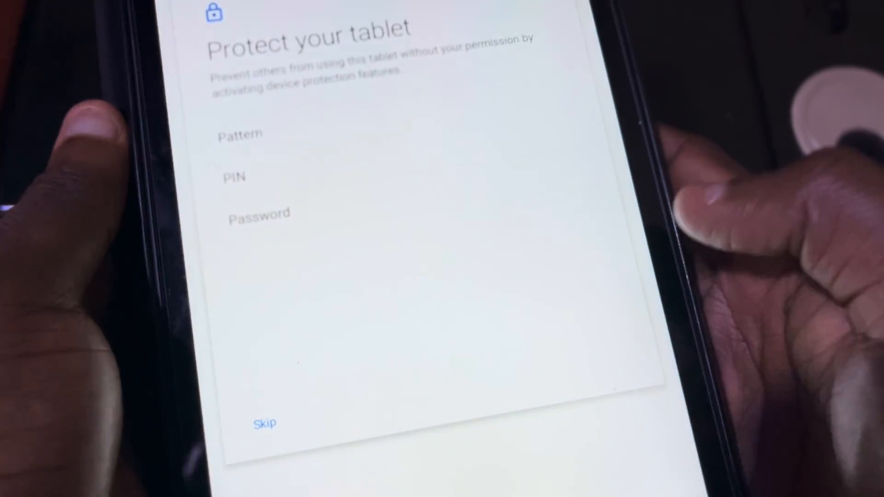
{"action": "left_click", "coordinate": [264, 424]}
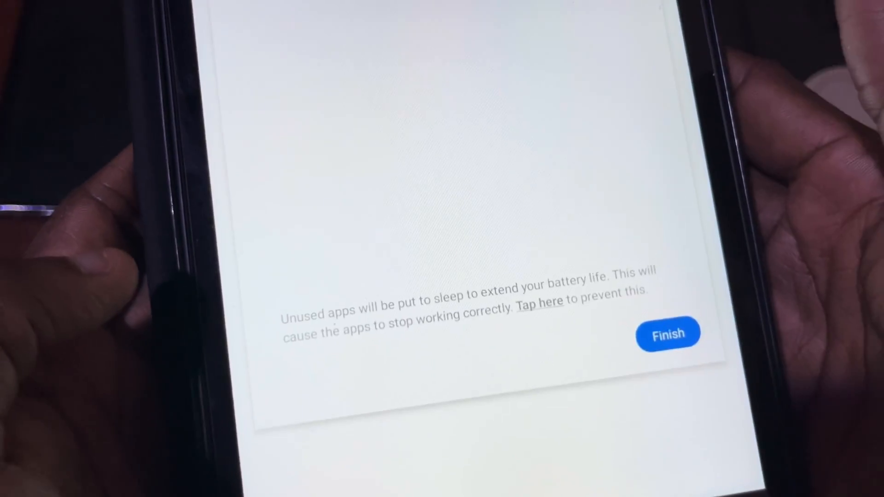
- Finish the setup wizard to land on the home screen wallpaper
{"action": "left_click", "coordinate": [667, 333]}
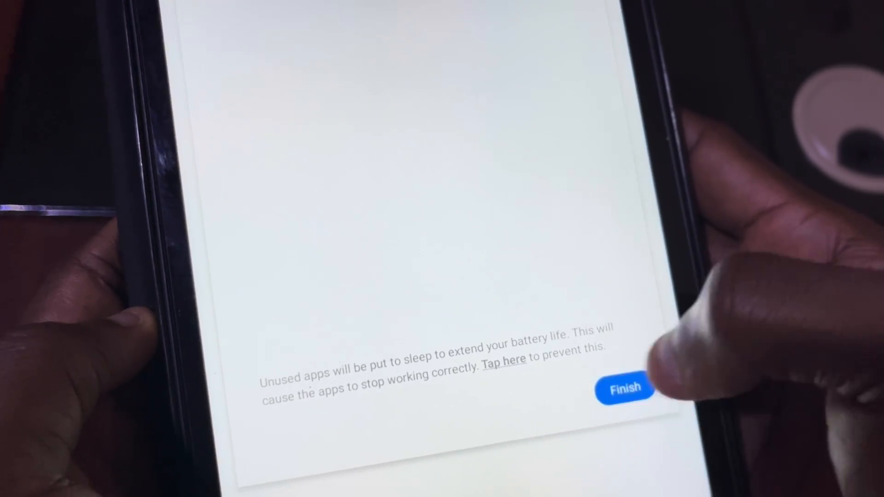
{"action": "left_click", "coordinate": [625, 387]}
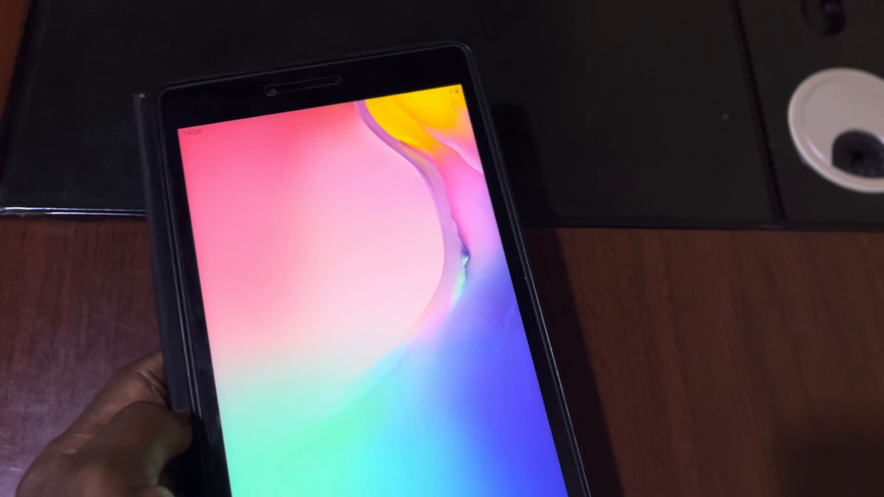